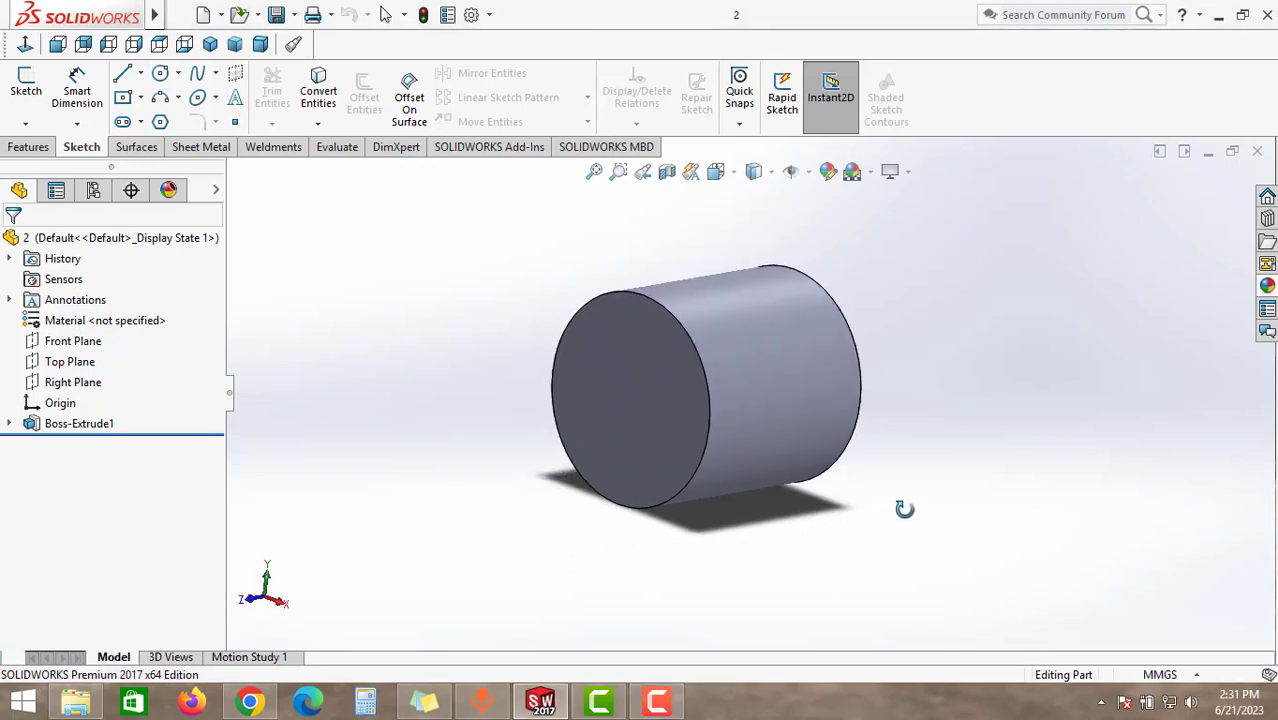
Start a Save As of the cylinder part with CATIA Graphics (*.cgr) as the output type.
left_click_drag(904, 510, 924, 524)
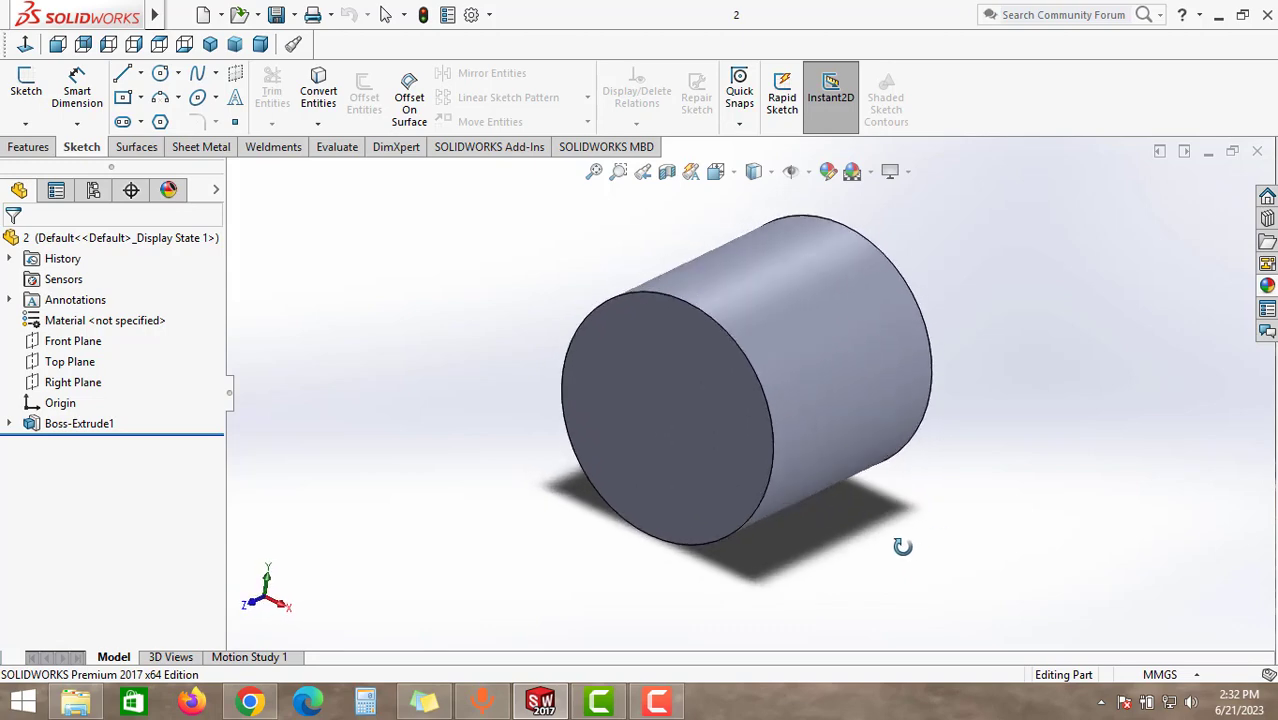
left_click(180, 16)
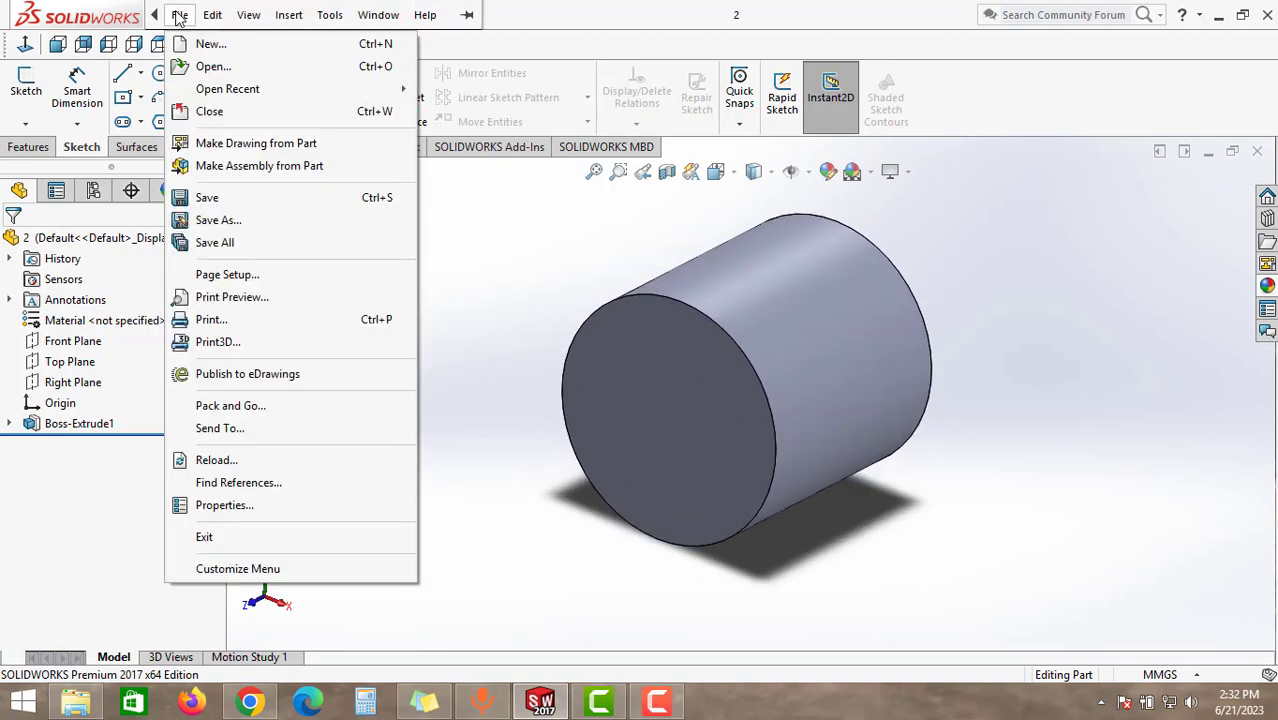
left_click(504, 444)
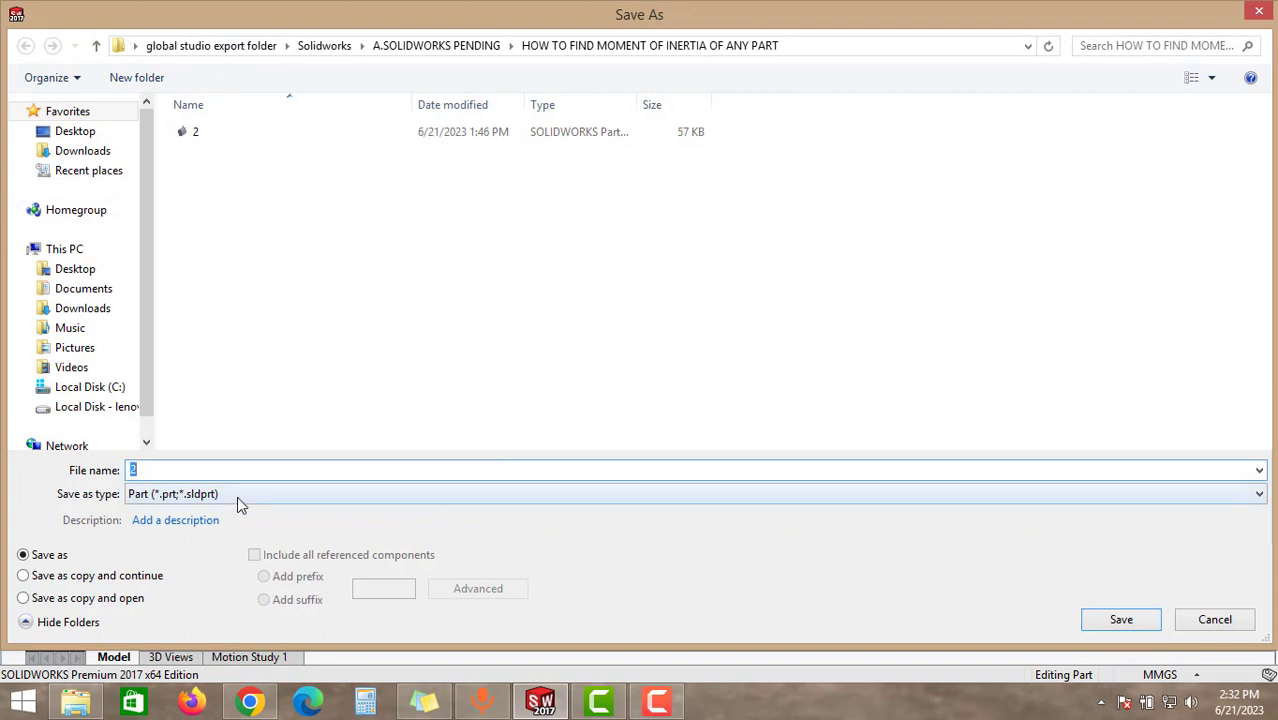
left_click(1258, 492)
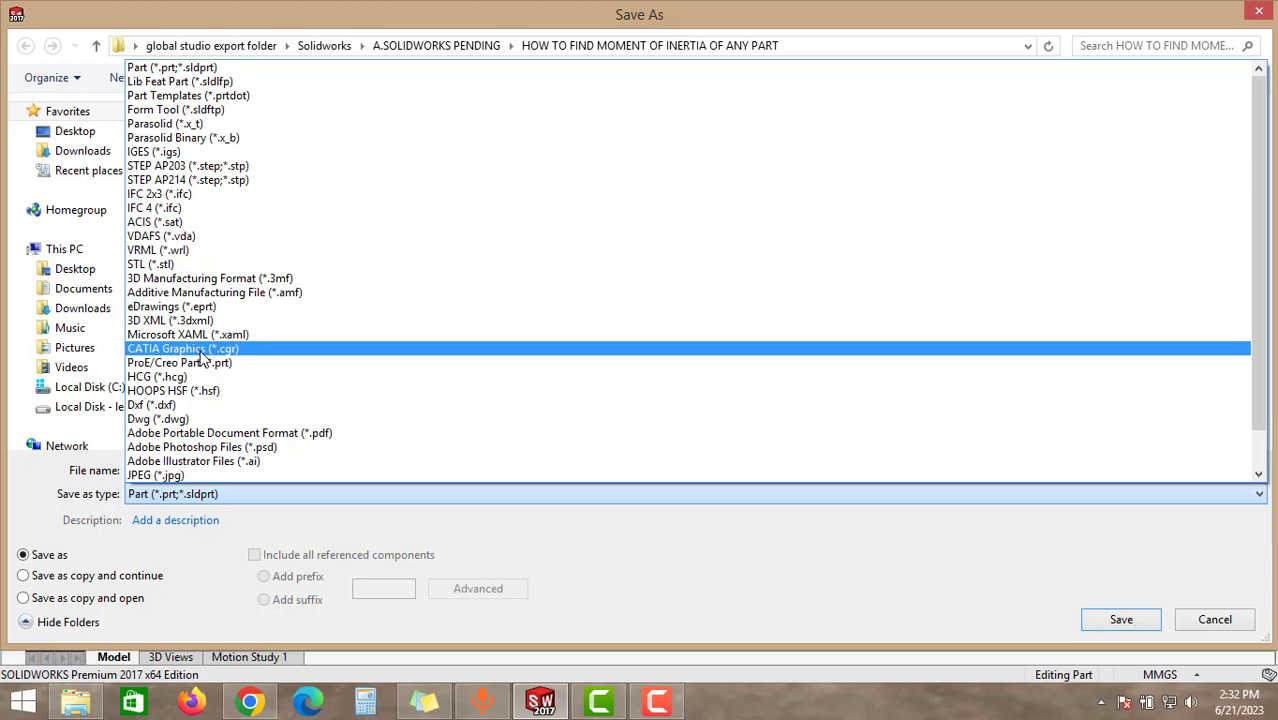
left_click(184, 348)
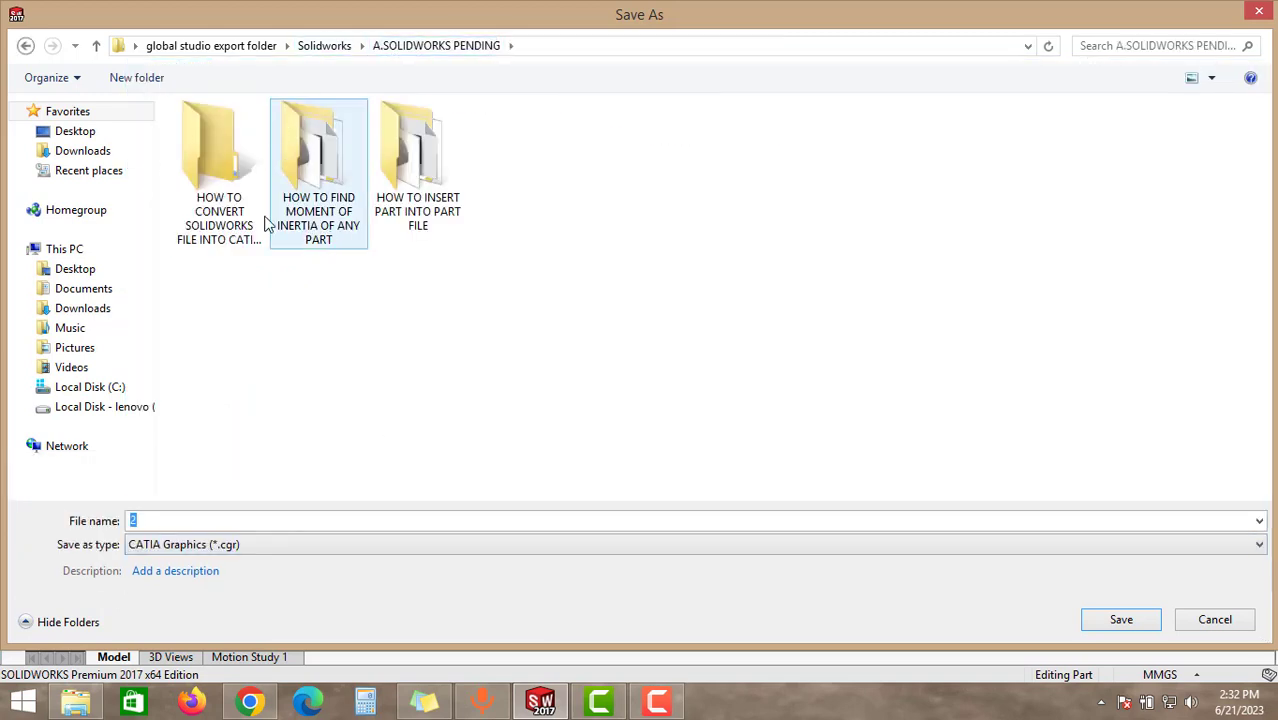
Save it as 2.cgr into the CATIA and PRO-E conversion folder and confirm the file there.
double_click(220, 144)
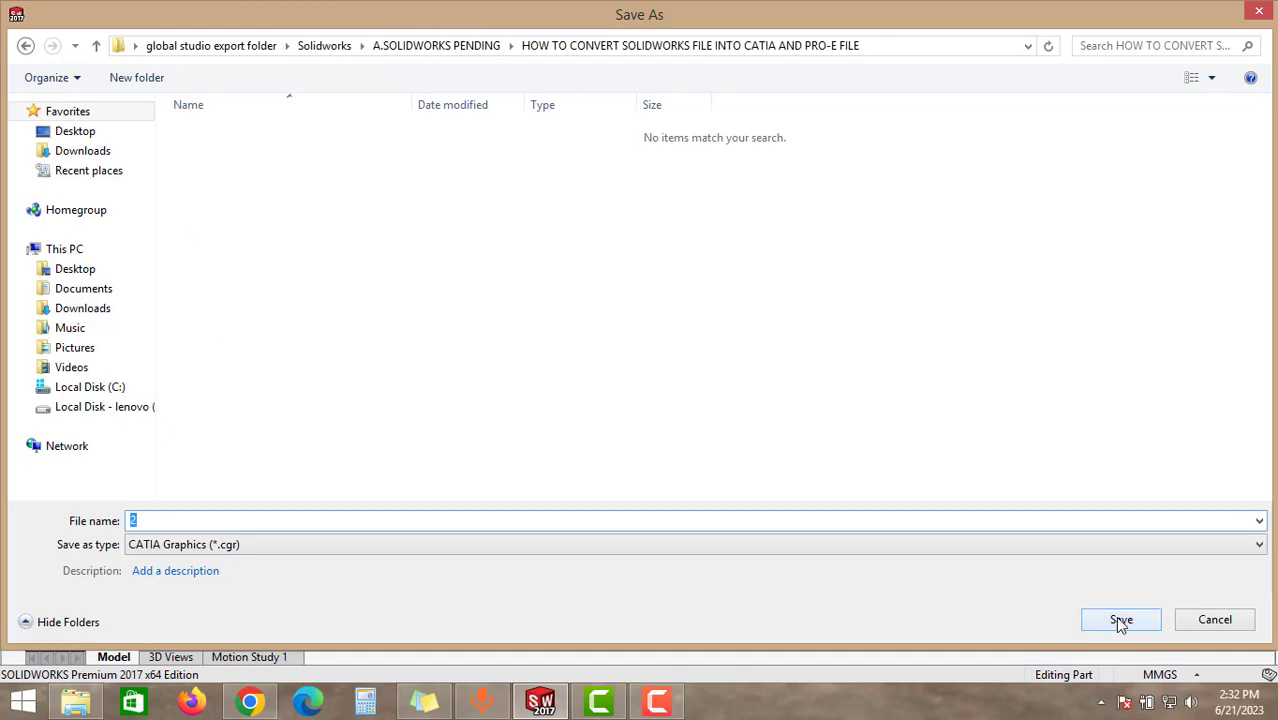
left_click(1120, 620)
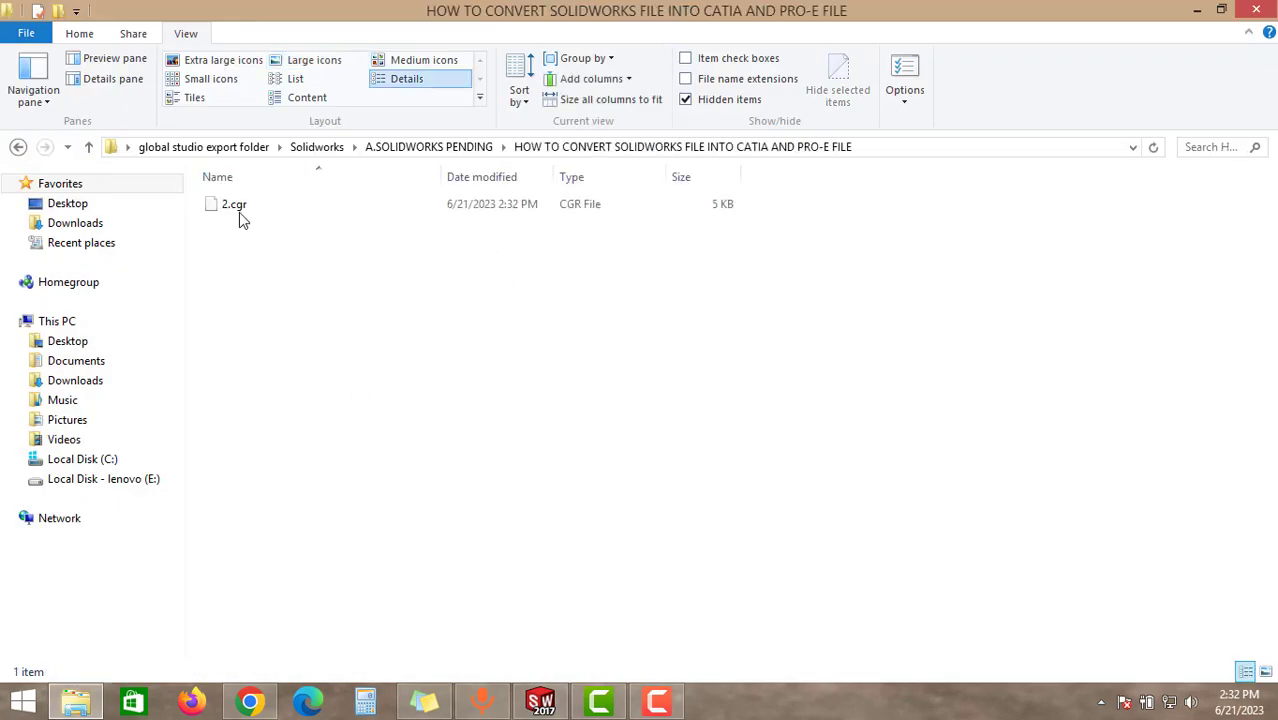
left_click(234, 204)
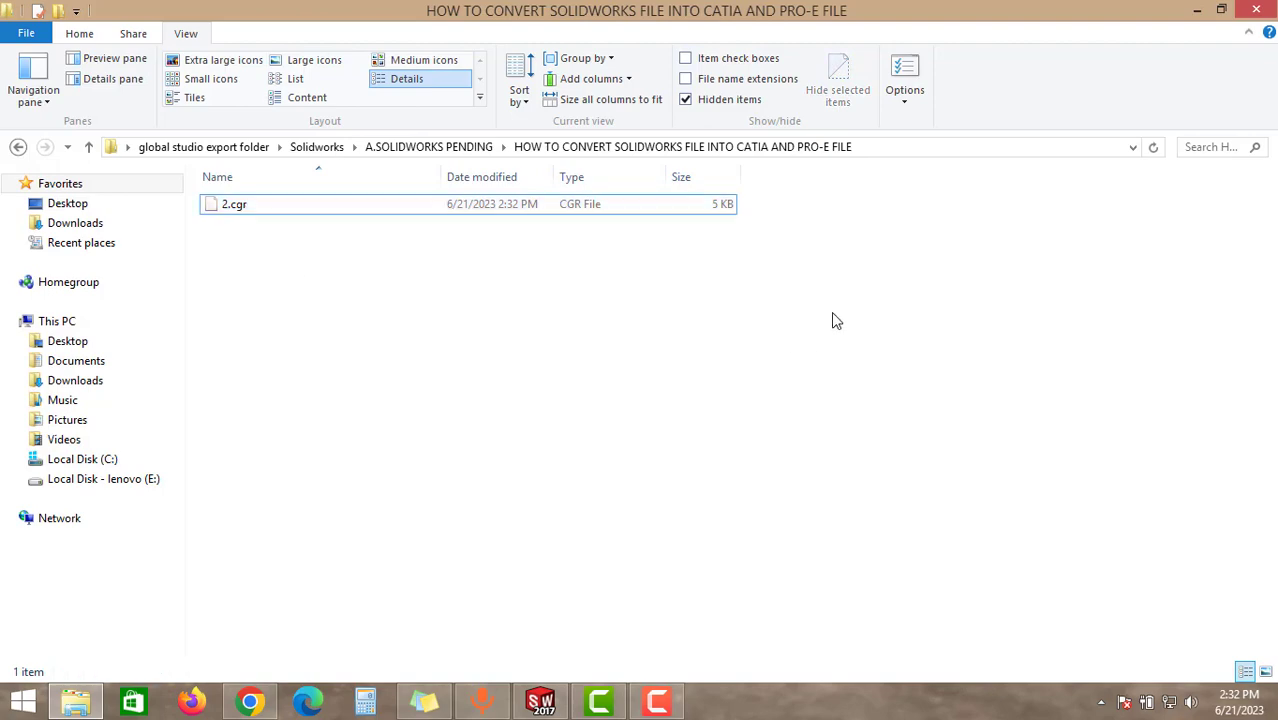
double_click(234, 204)
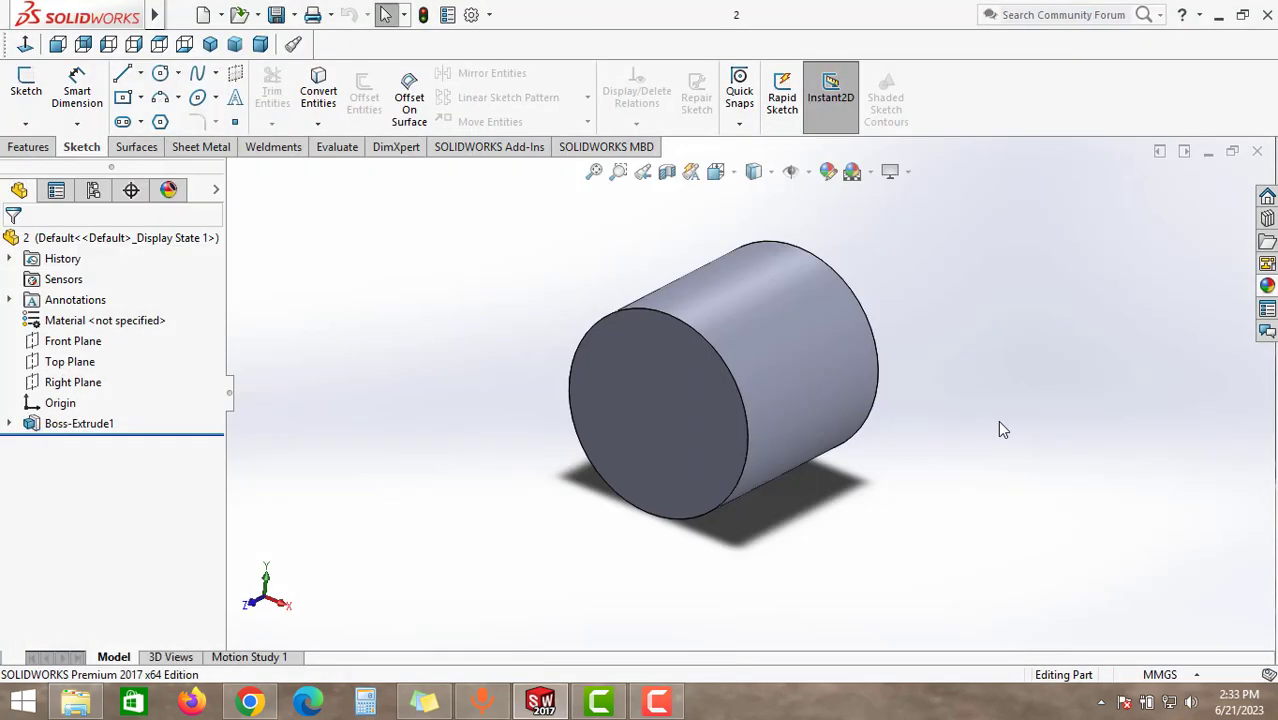
Save the cylinder part again as a ProE/Creo Part, producing 2.prt.1 beside 2.cgr in the same folder.
left_click(180, 14)
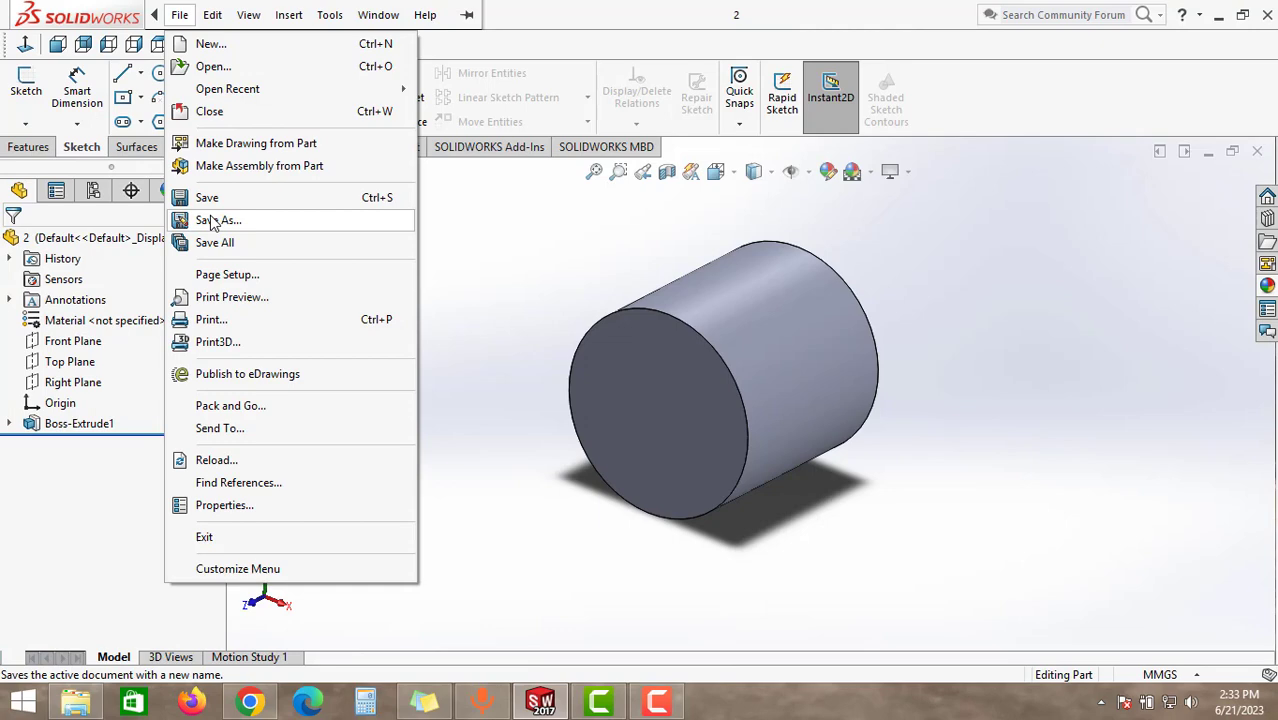
left_click(218, 220)
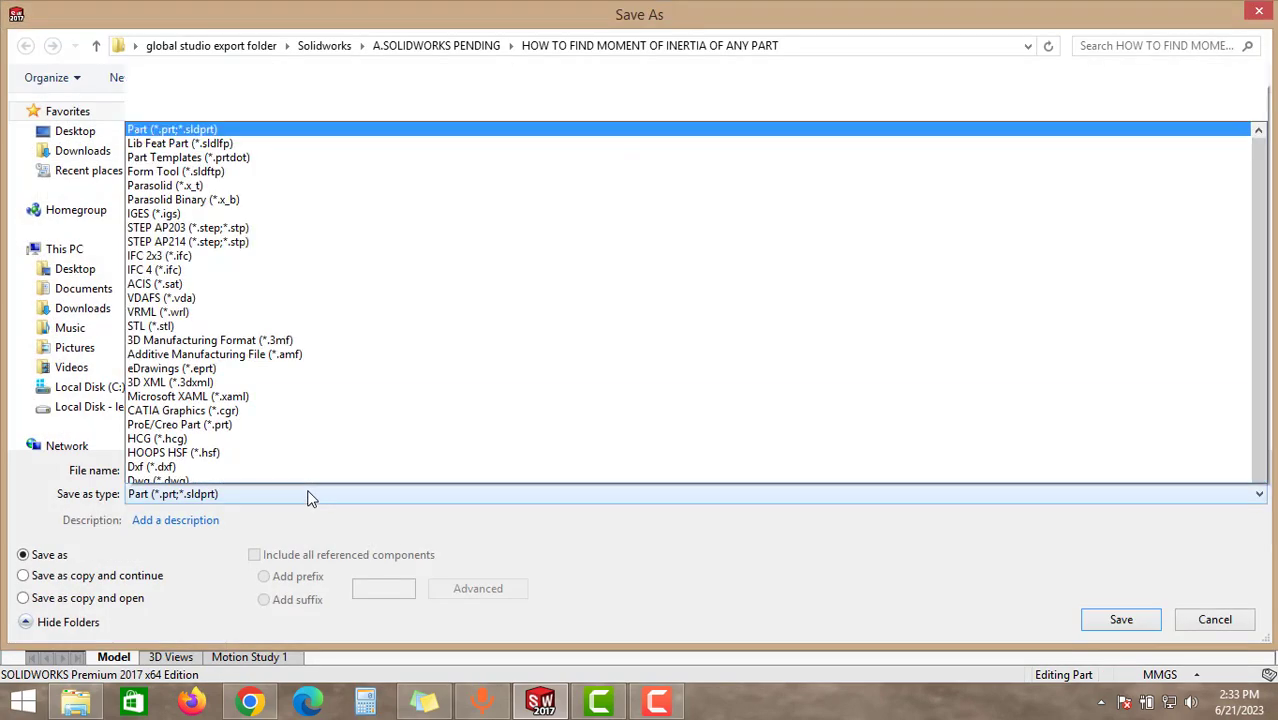
scroll("down", 3)
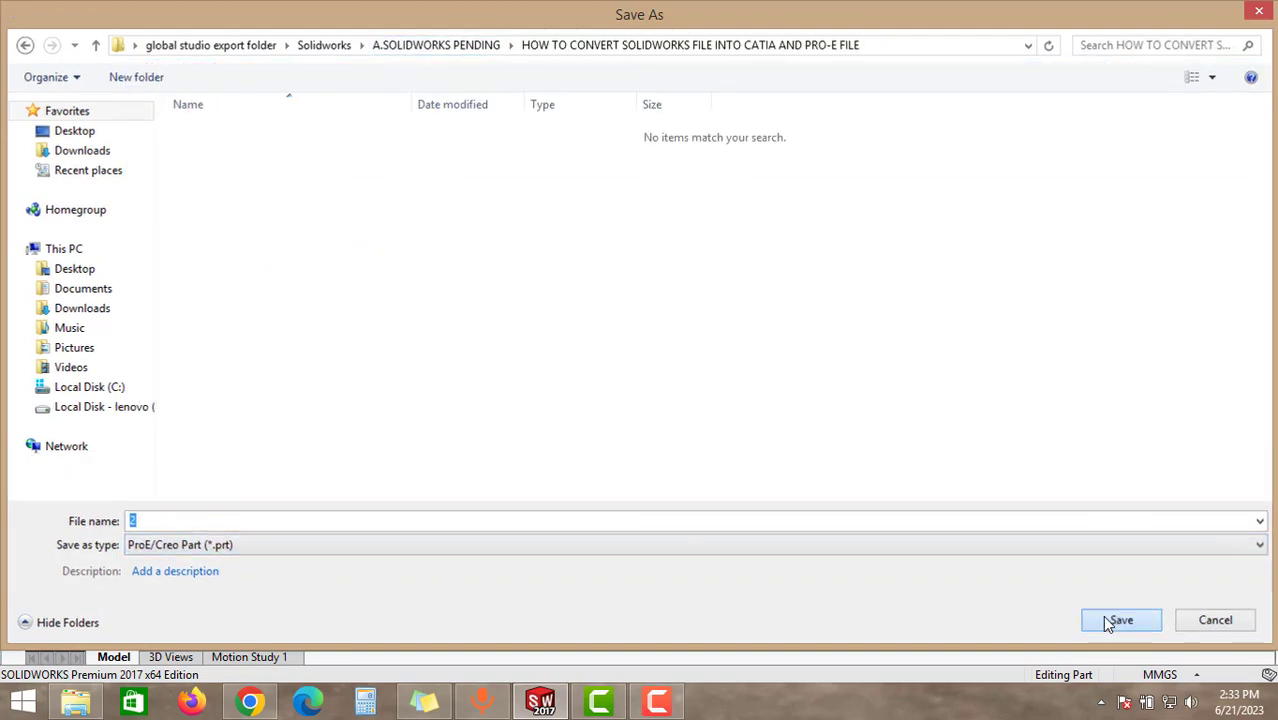
left_click(1120, 620)
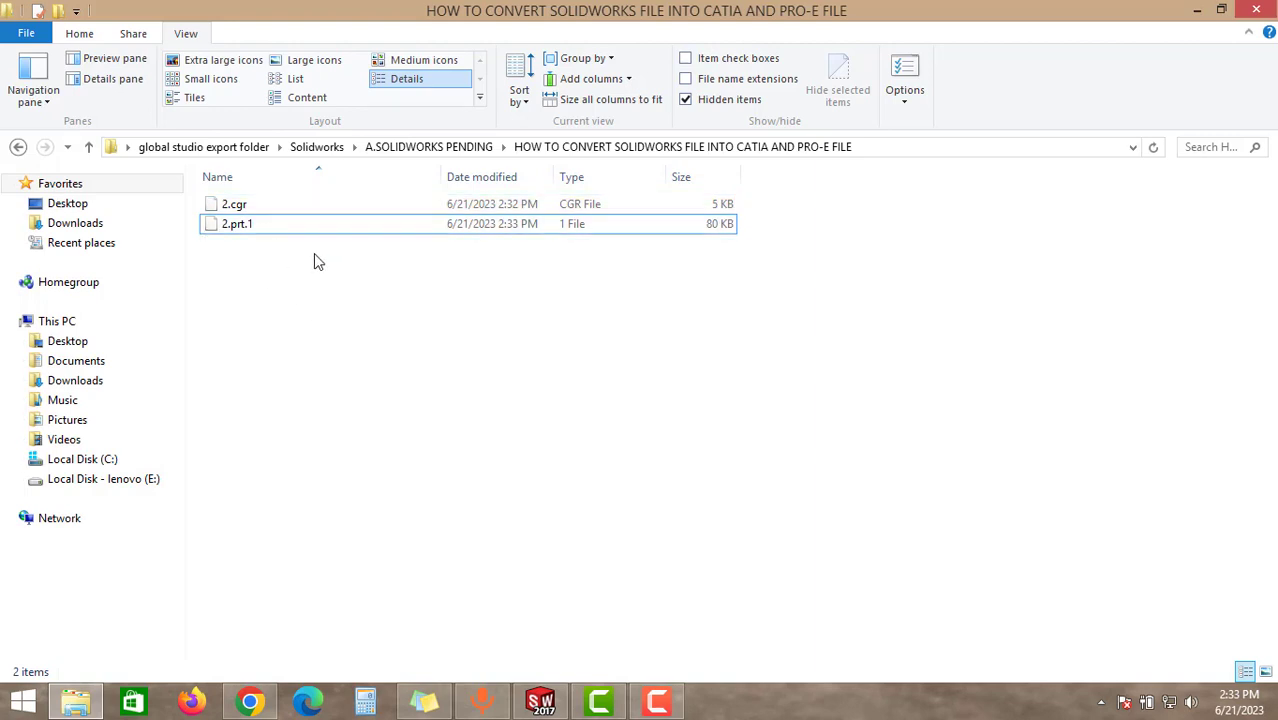
left_click(238, 224)
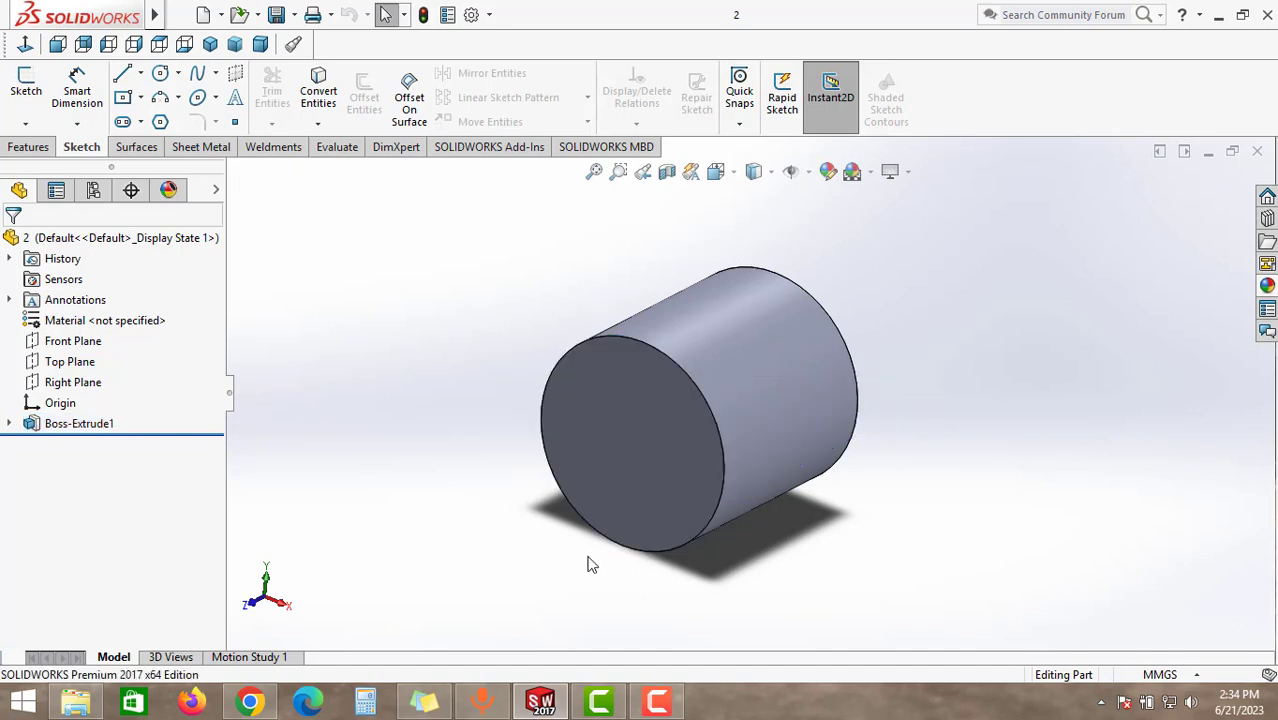
mouse_move(616, 584)
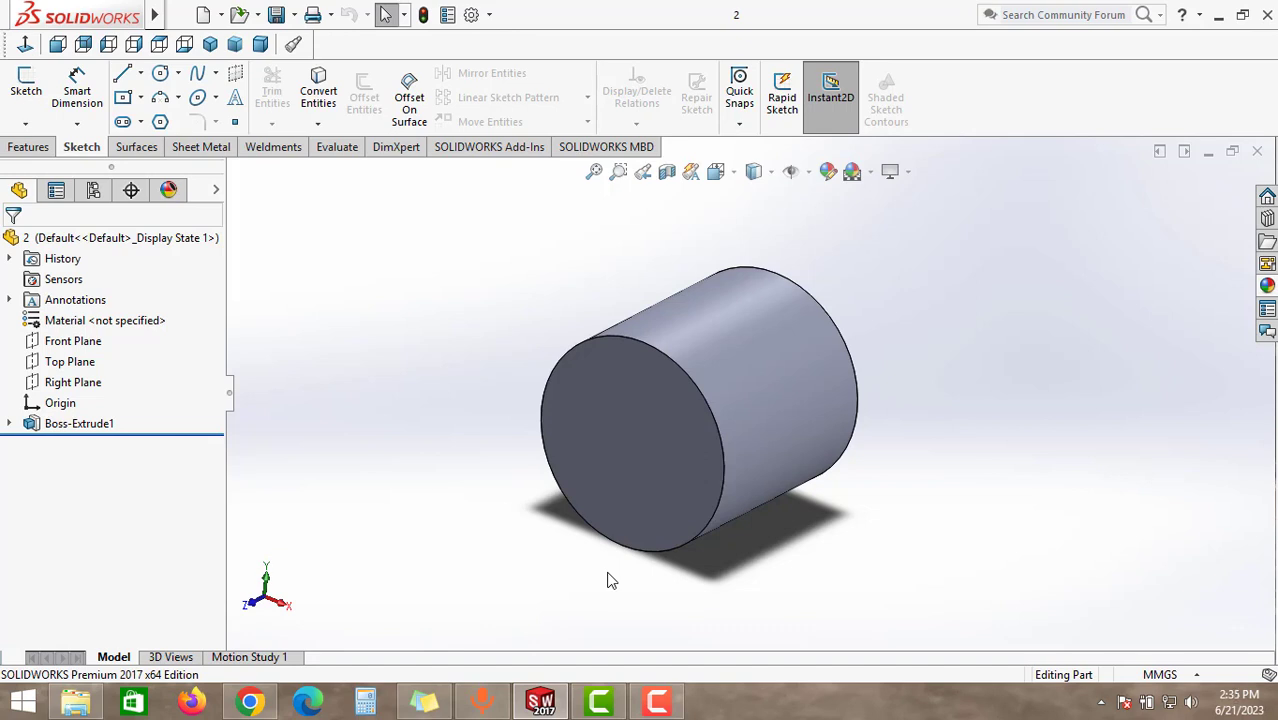
mouse_move(630, 596)
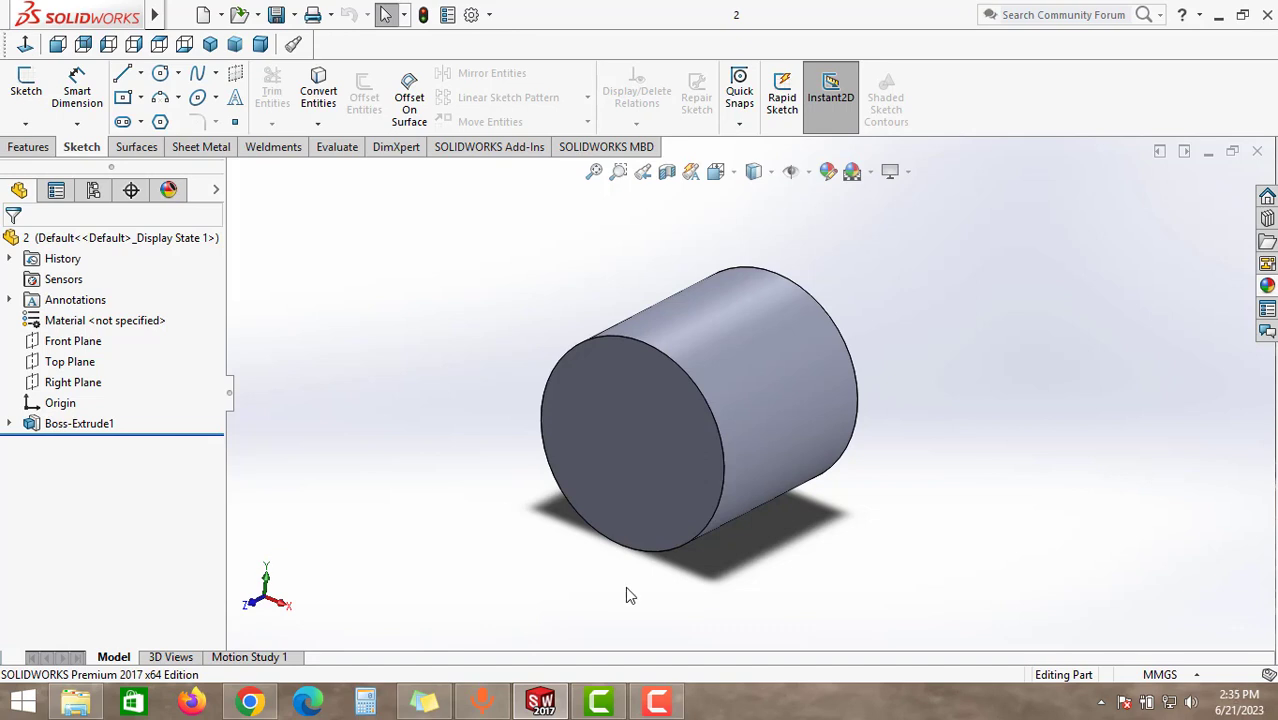